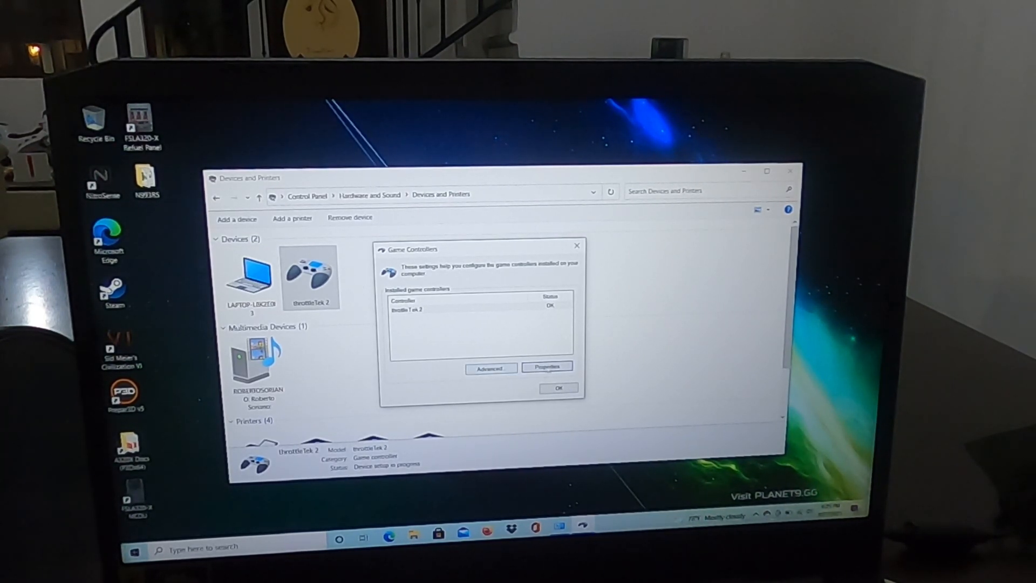
Step: Start calibrating throttleTek 2 from its Settings properties and reach the X/Y axis step
left_click(546, 366)
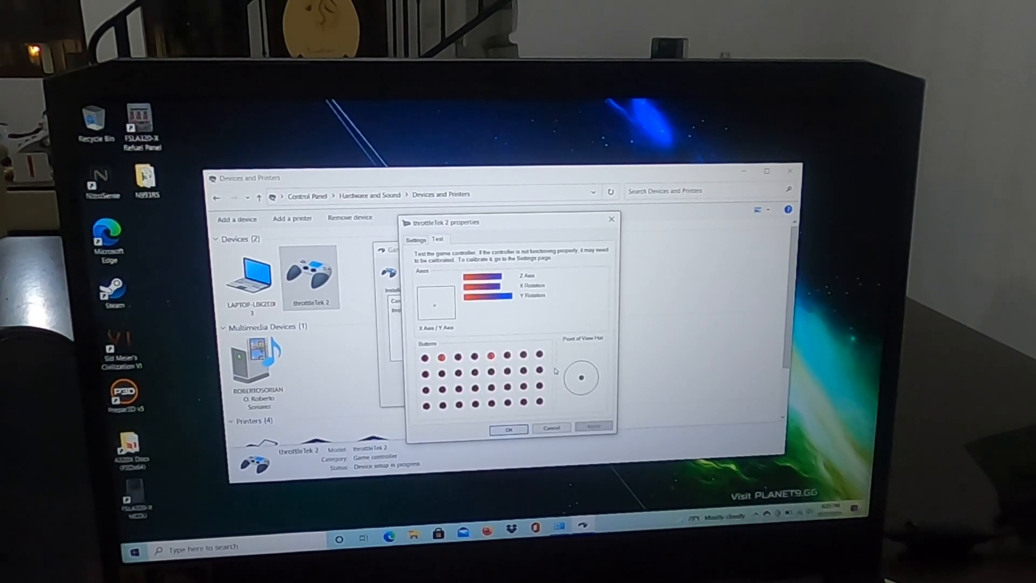
left_click(415, 239)
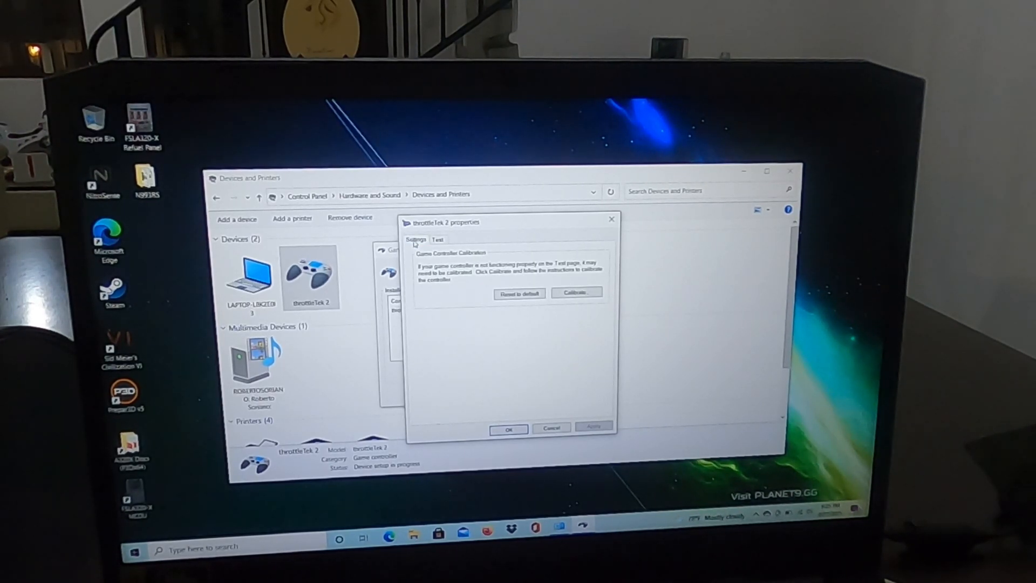
left_click(576, 292)
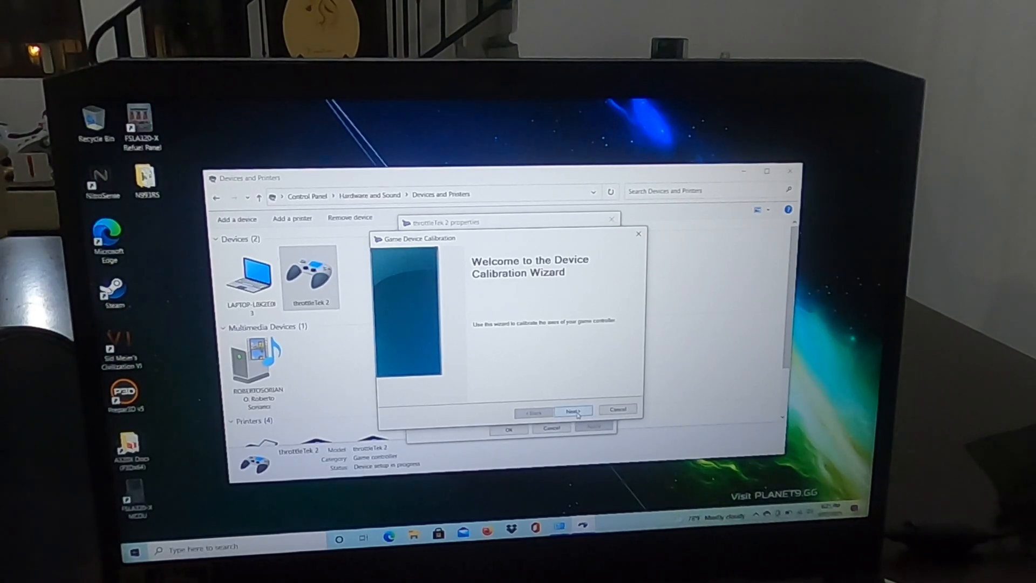
left_click(572, 409)
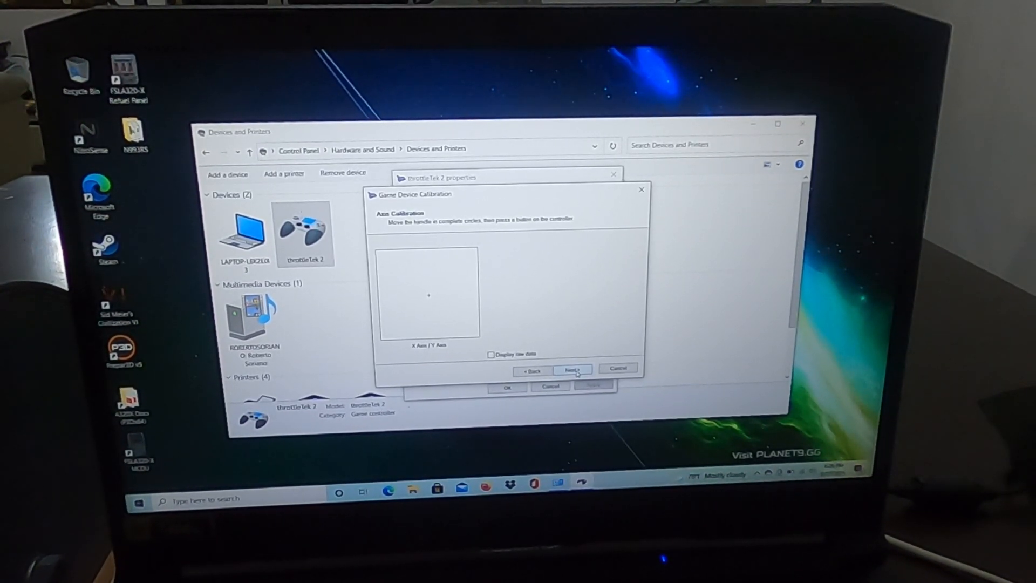
Step: Pass the centre-point check to Z Axis calibration and display raw data
left_click(572, 370)
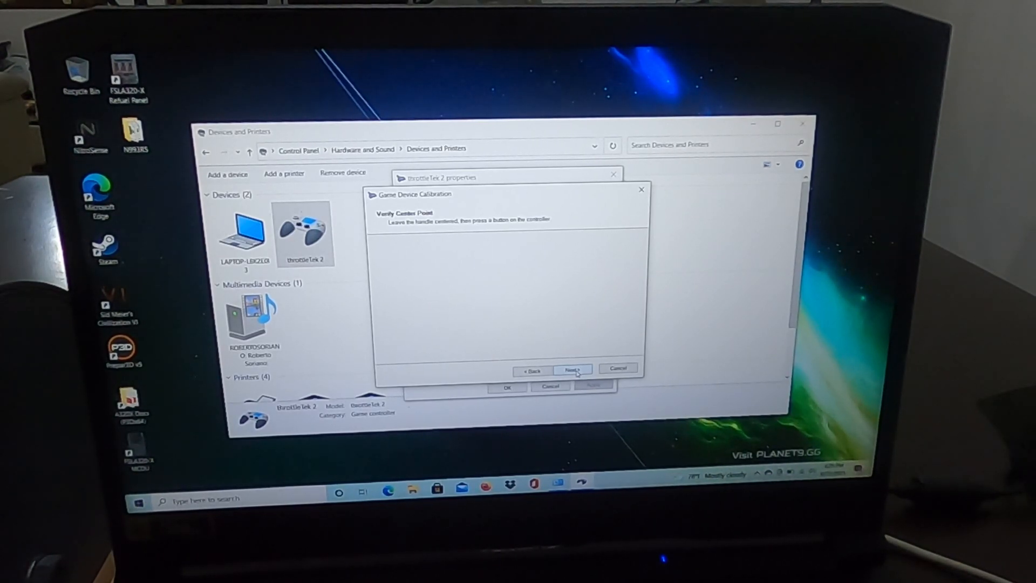
left_click(572, 369)
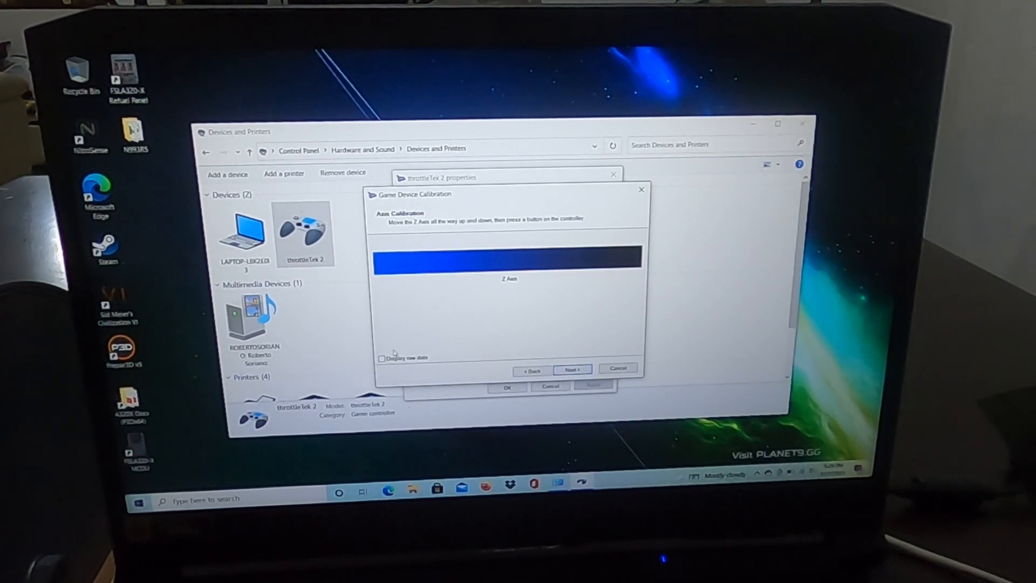
left_click(382, 359)
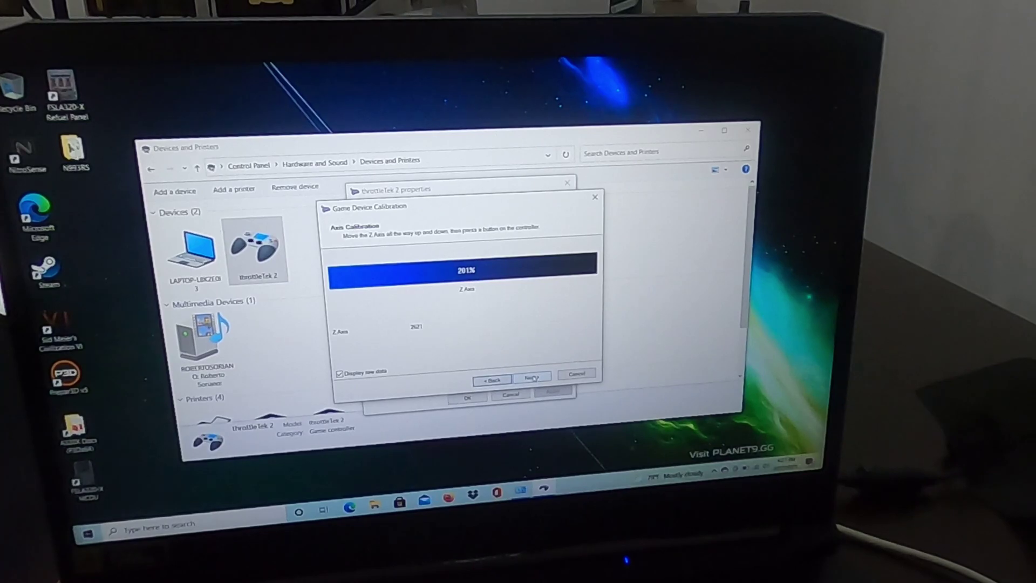
Step: Step through X and Y Rotation calibration until Calibration Complete appears
left_click(532, 376)
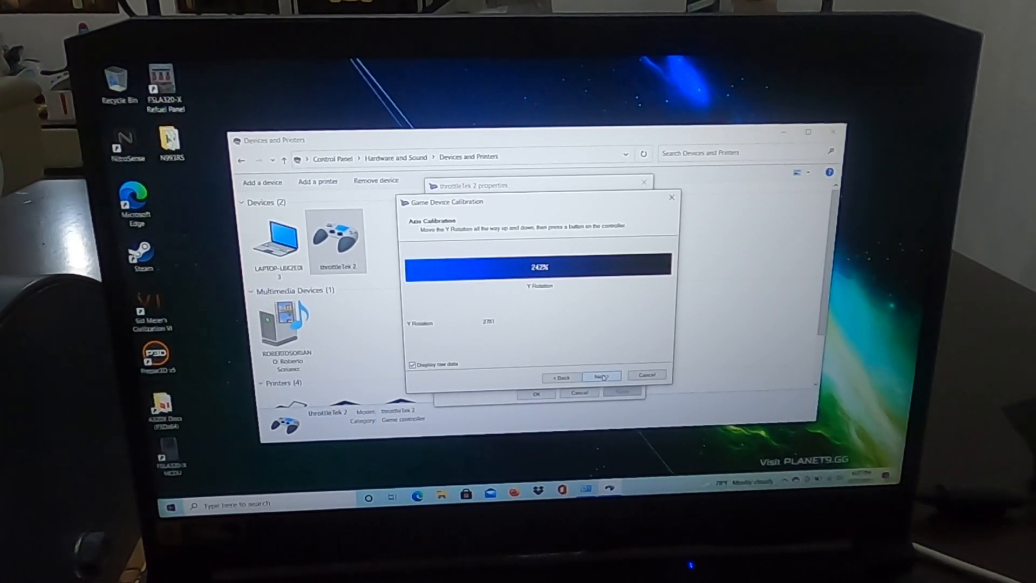
left_click(601, 376)
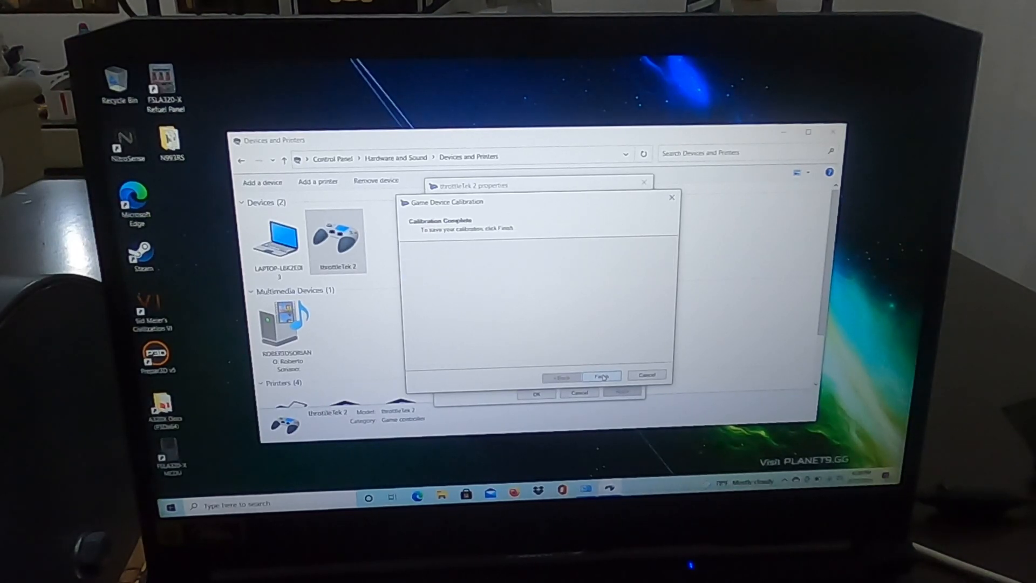
left_click(601, 376)
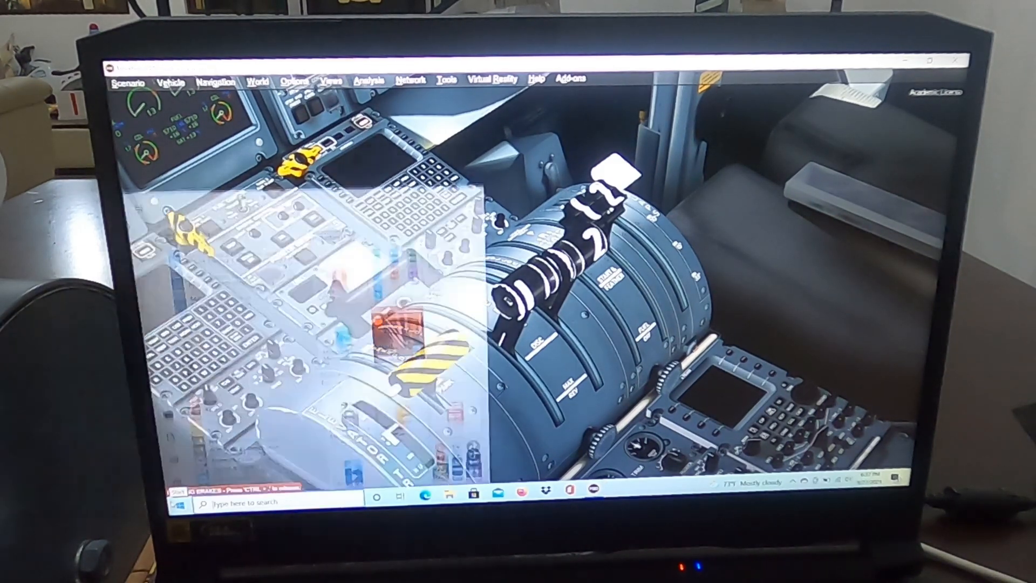
Step: Launch the MJC8 Q400 Control Panel from the Start menu and minimize it
left_click(181, 504)
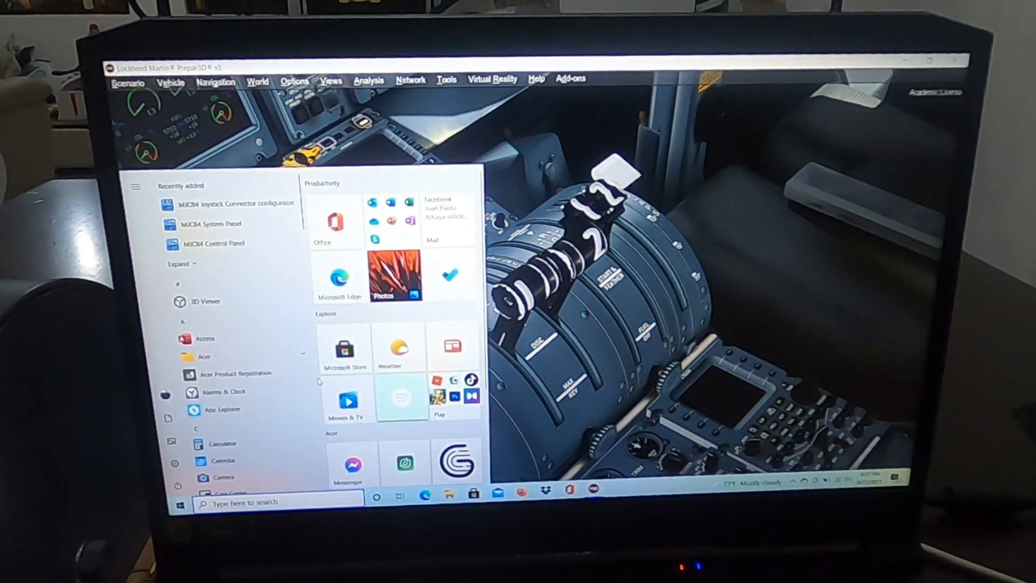
scroll("down", 3)
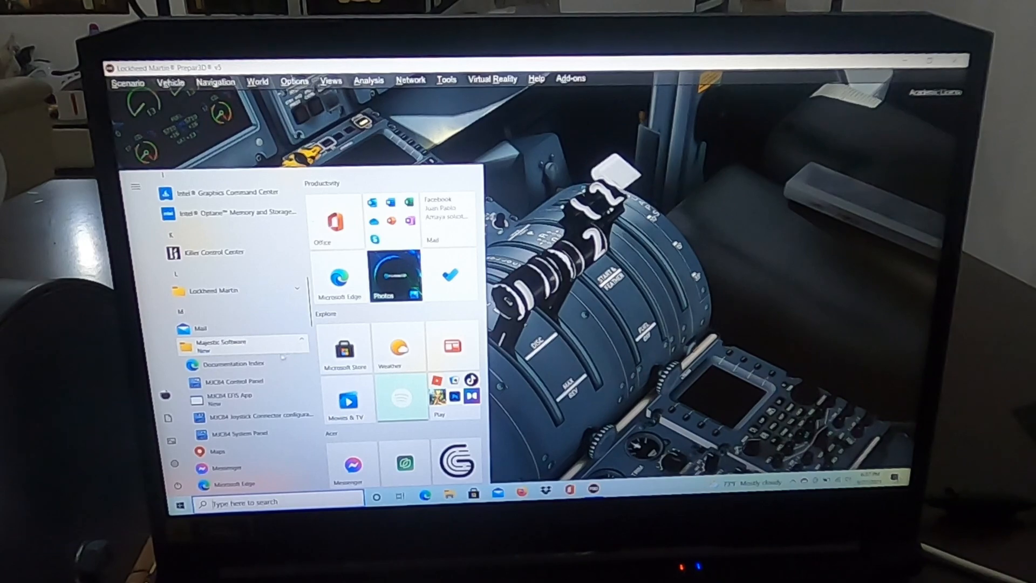
left_click(232, 381)
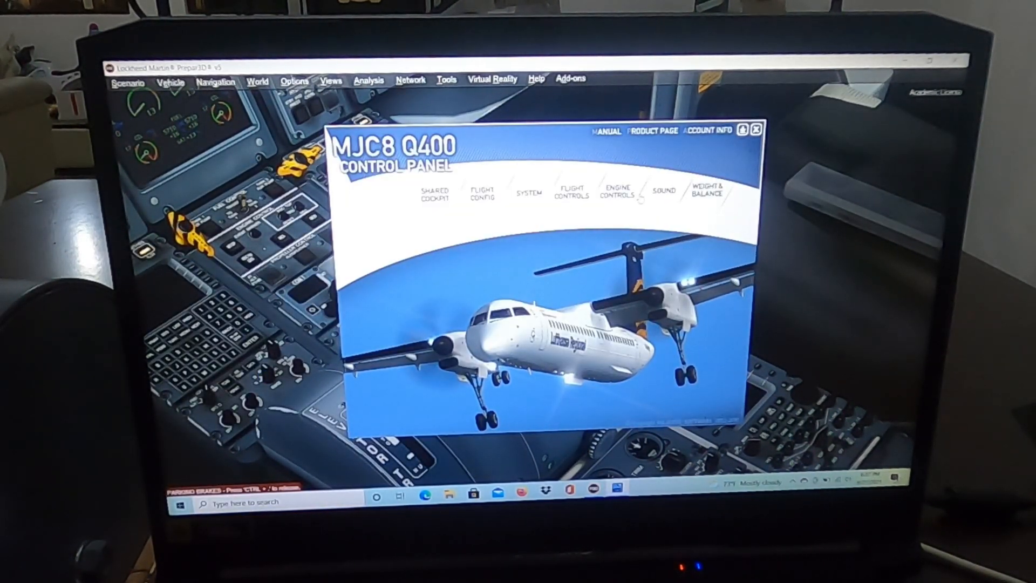
left_click(609, 192)
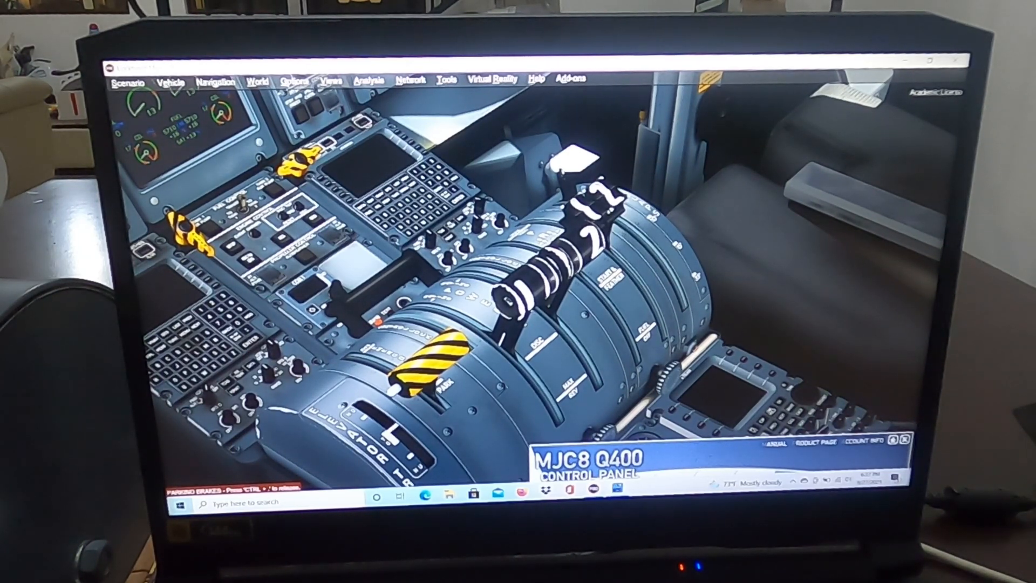
Step: Review throttleTek 2 Axis Assignments under Options > Controls, scrolling to the Engine 1/2 axes
left_click(294, 80)
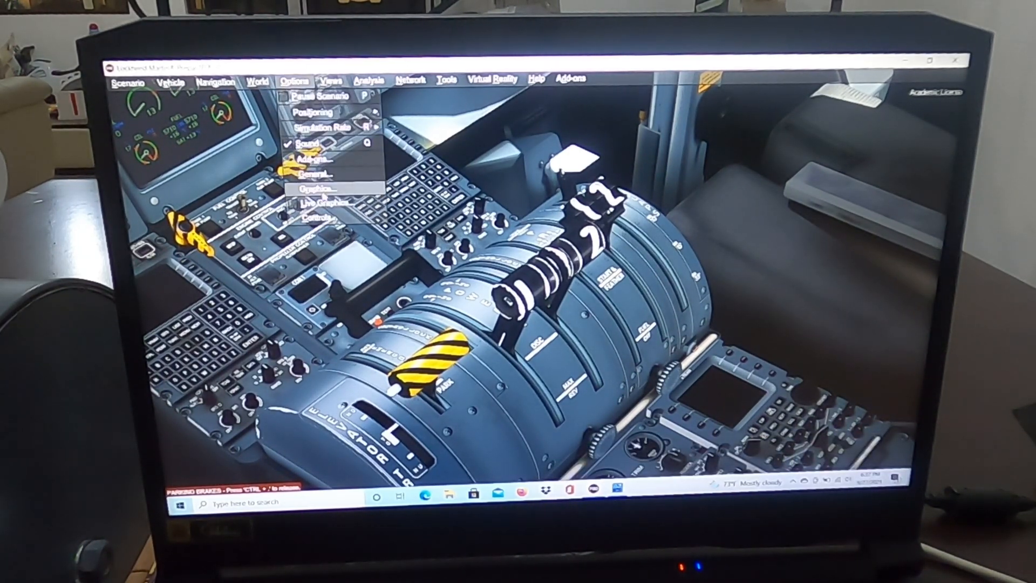
left_click(319, 218)
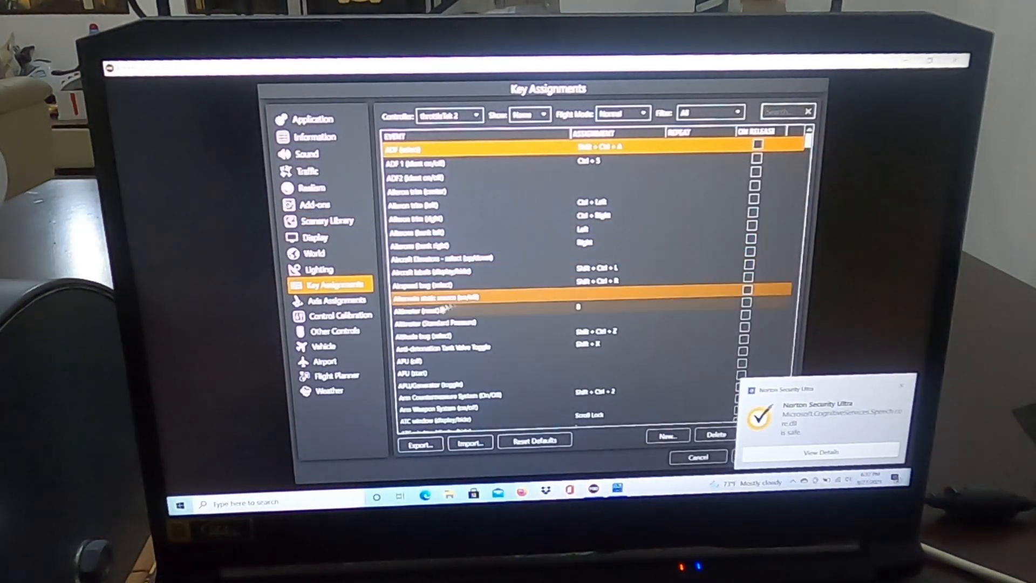
left_click(340, 301)
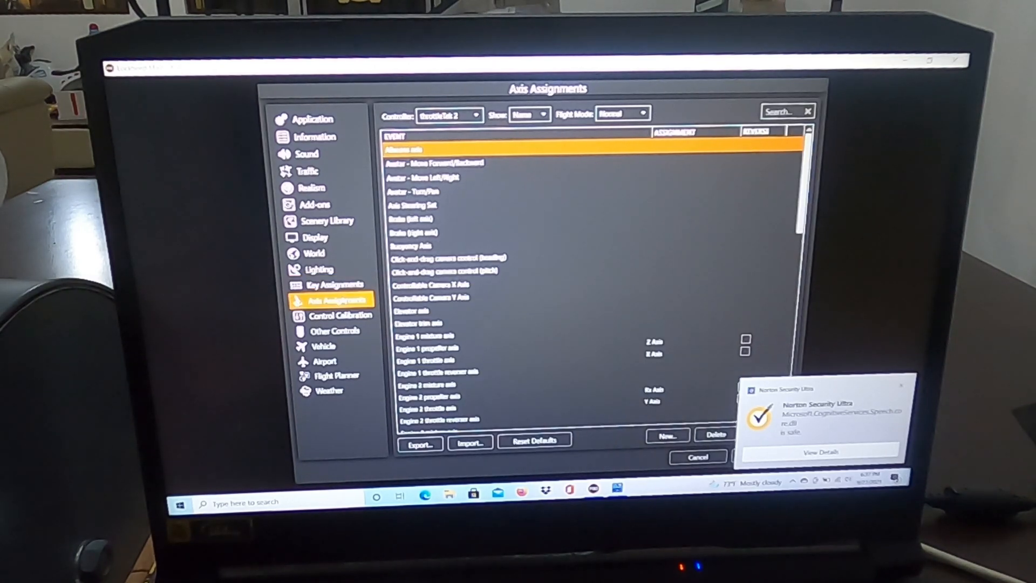
left_click(463, 204)
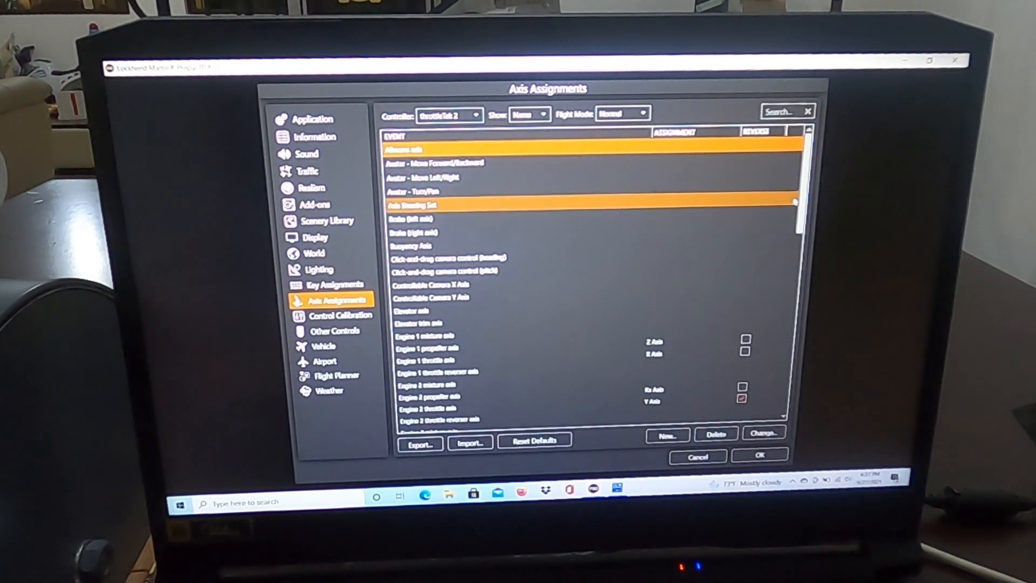
scroll("down", 3)
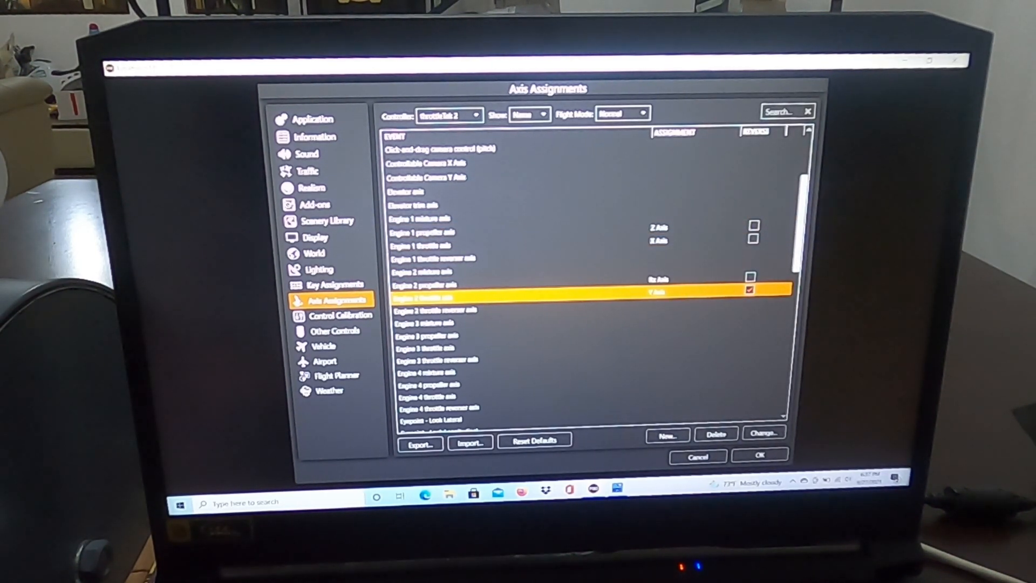
scroll("down", 3)
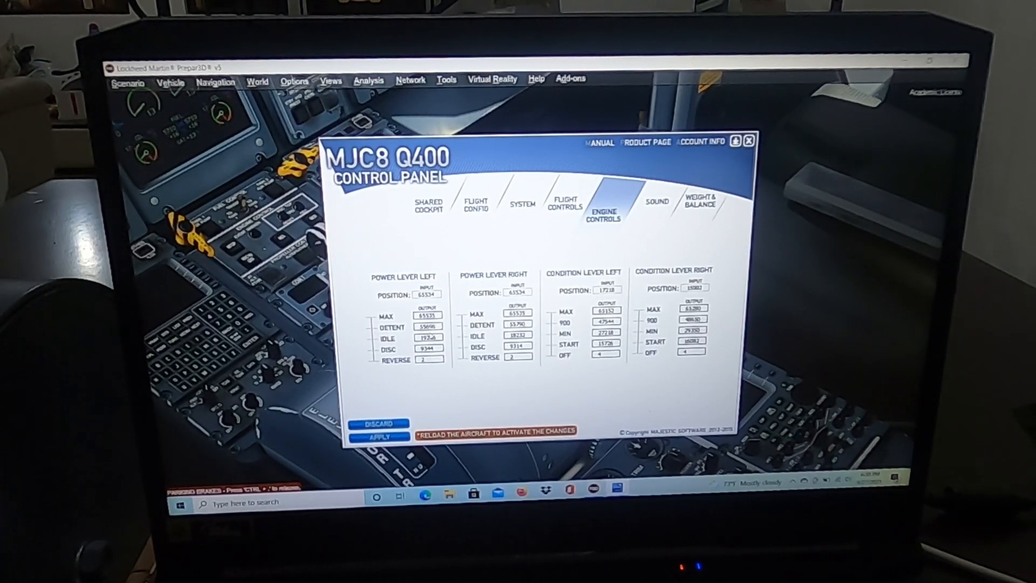
mouse_move(428, 294)
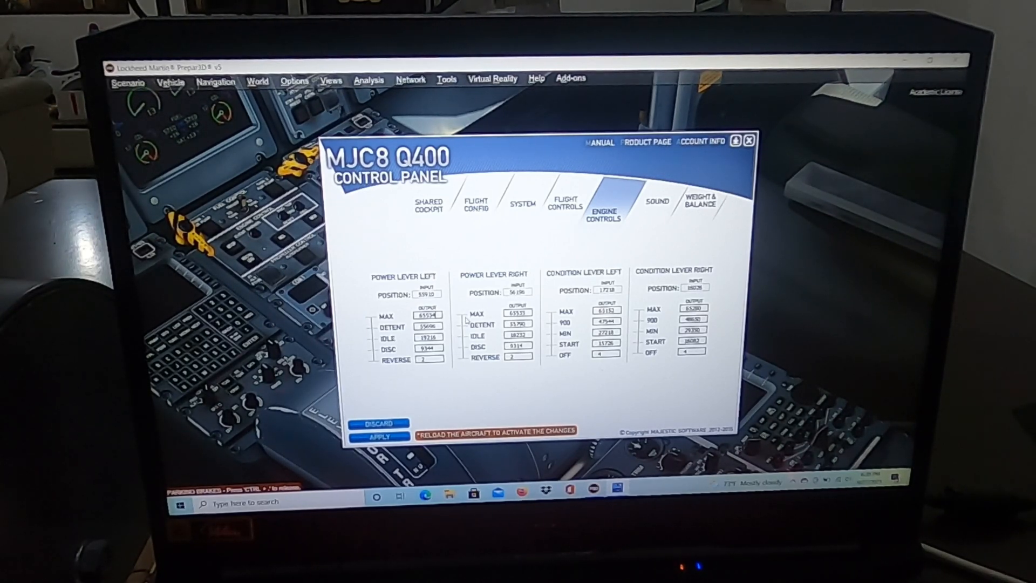
mouse_move(460, 324)
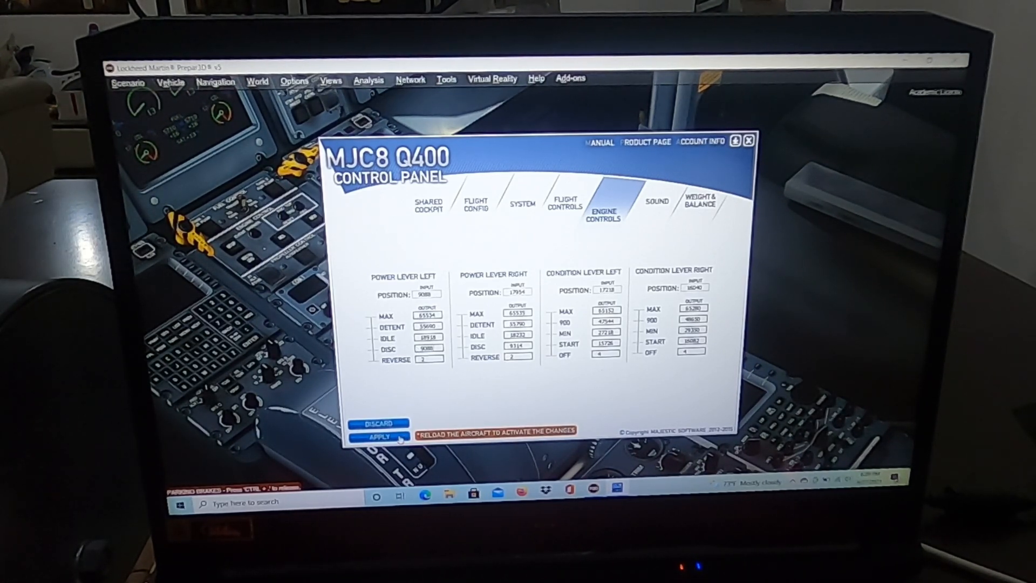
mouse_move(651, 295)
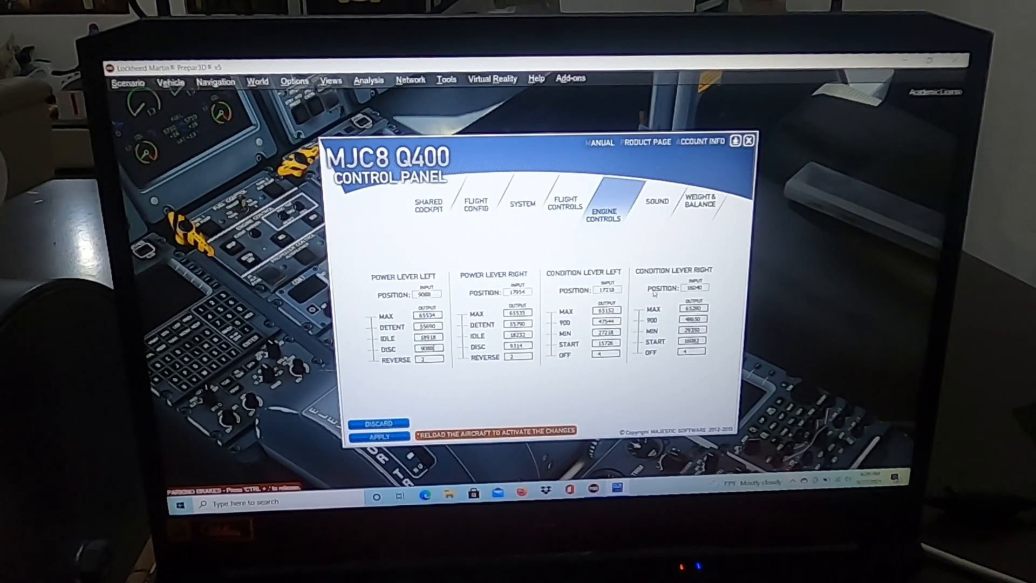